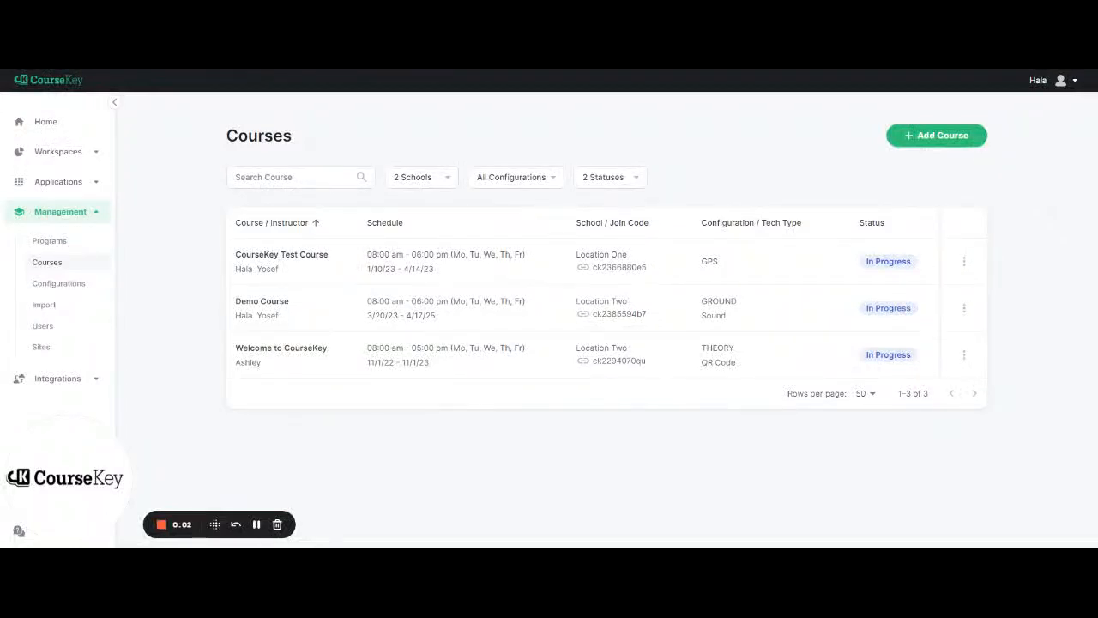
pyautogui.moveTo(638, 334)
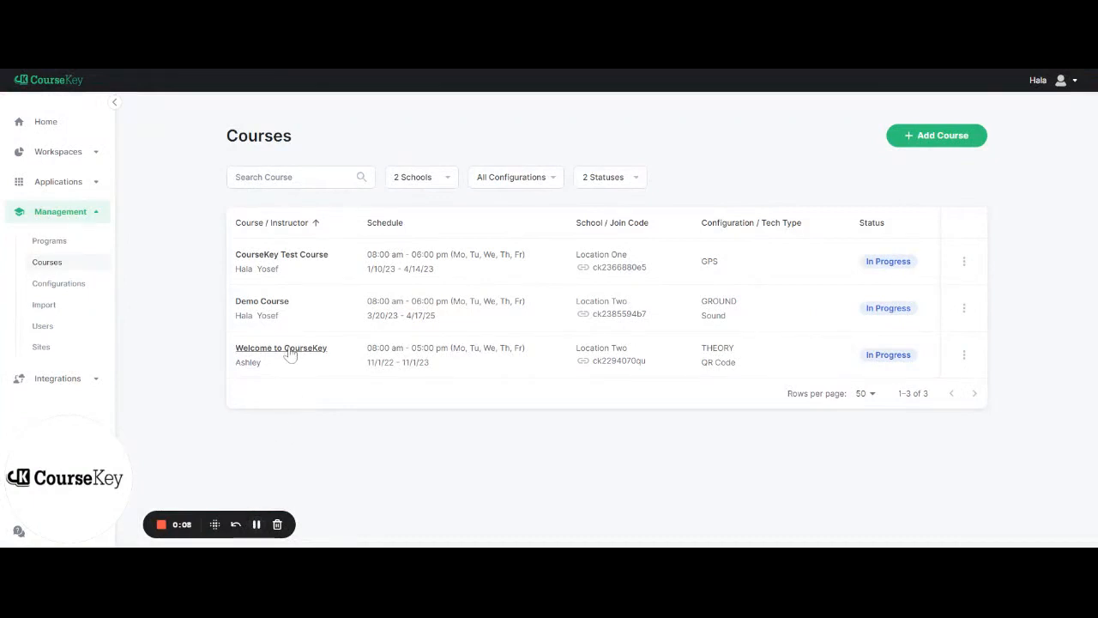
# Enter the Welcome to CourseKey course's active Mar 24 session and hide its QR code
pyautogui.click(281, 349)
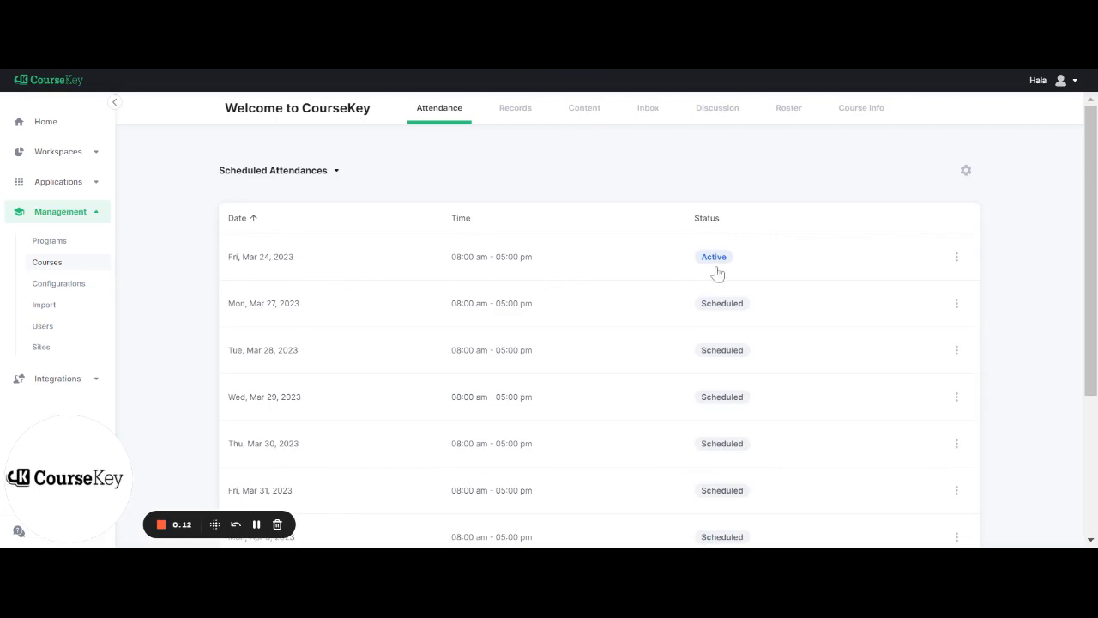
pyautogui.click(714, 257)
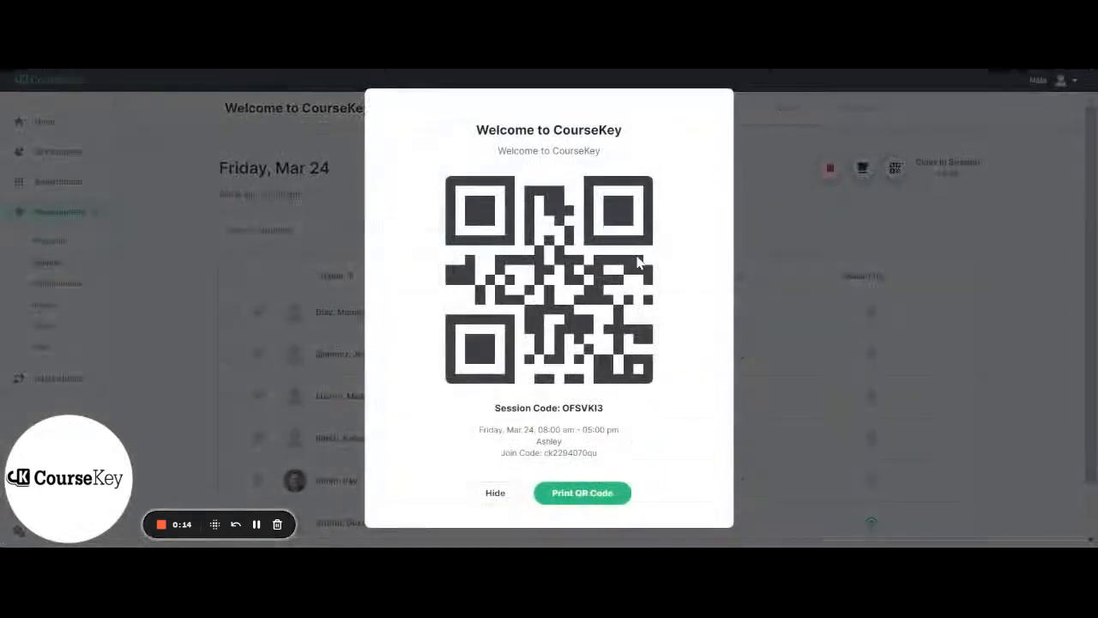
pyautogui.click(494, 492)
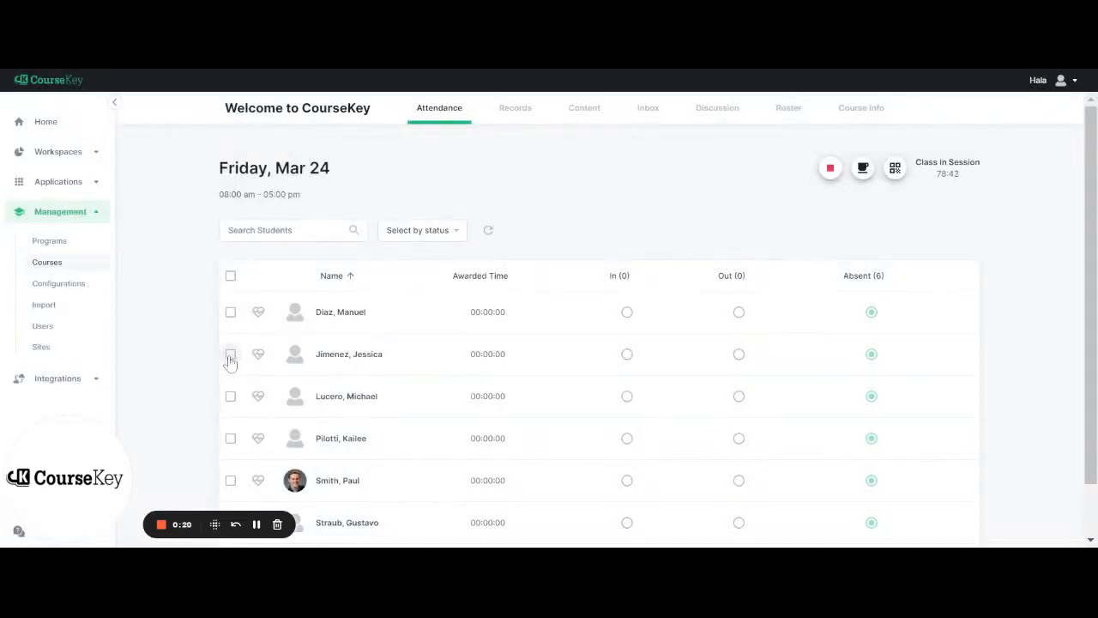
pyautogui.click(230, 354)
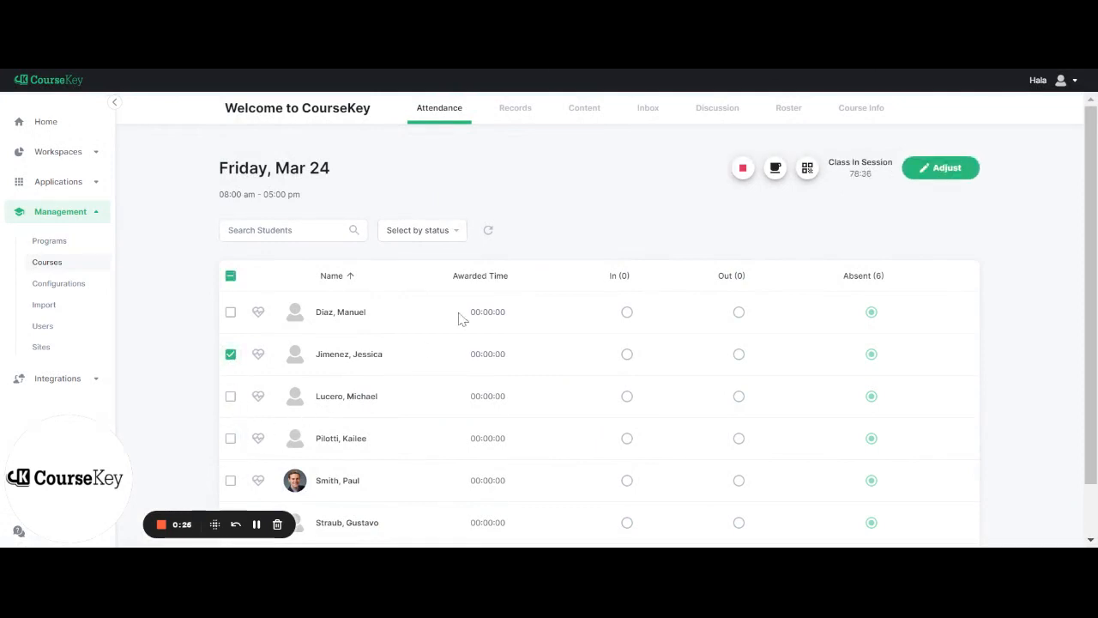
pyautogui.moveTo(940, 178)
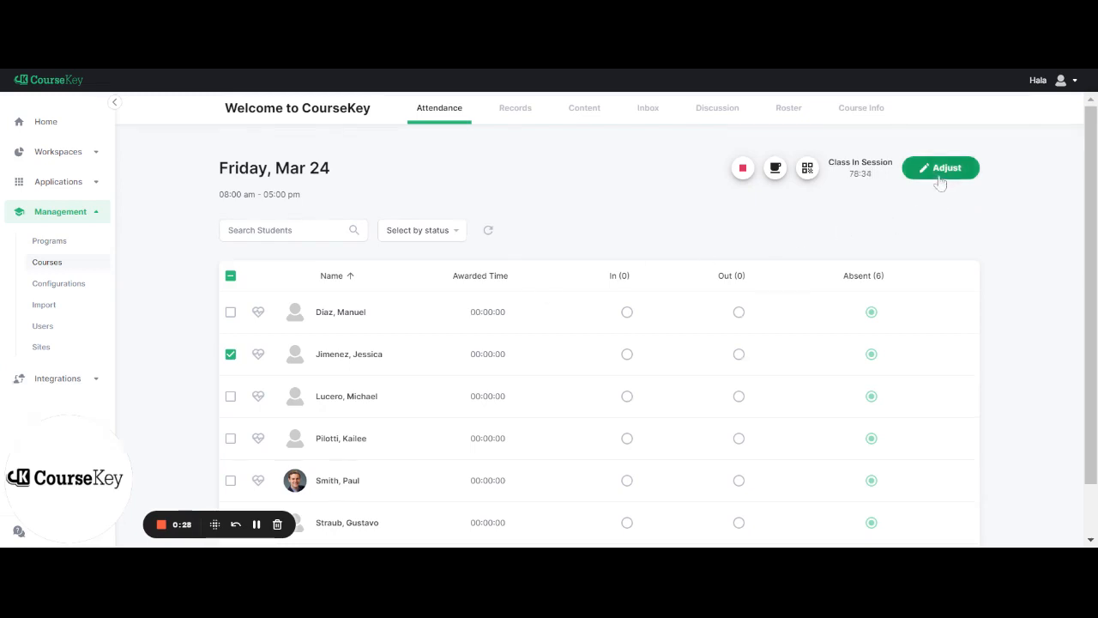
pyautogui.moveTo(930, 182)
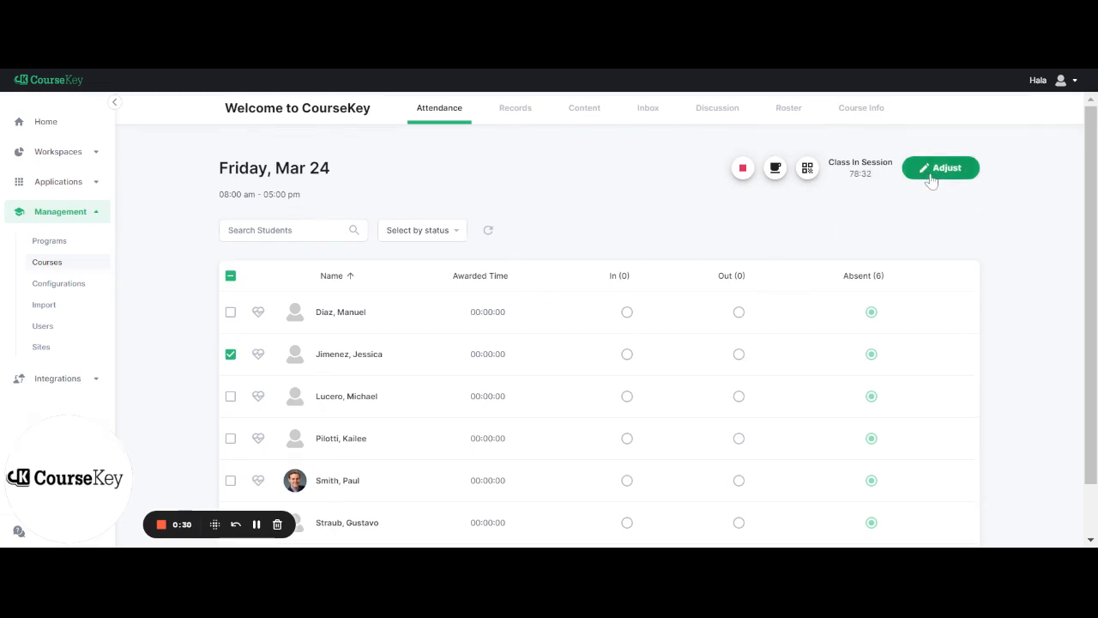
# Begin adjusting Jessica's attendance and mark her arrival time as Now
pyautogui.click(942, 168)
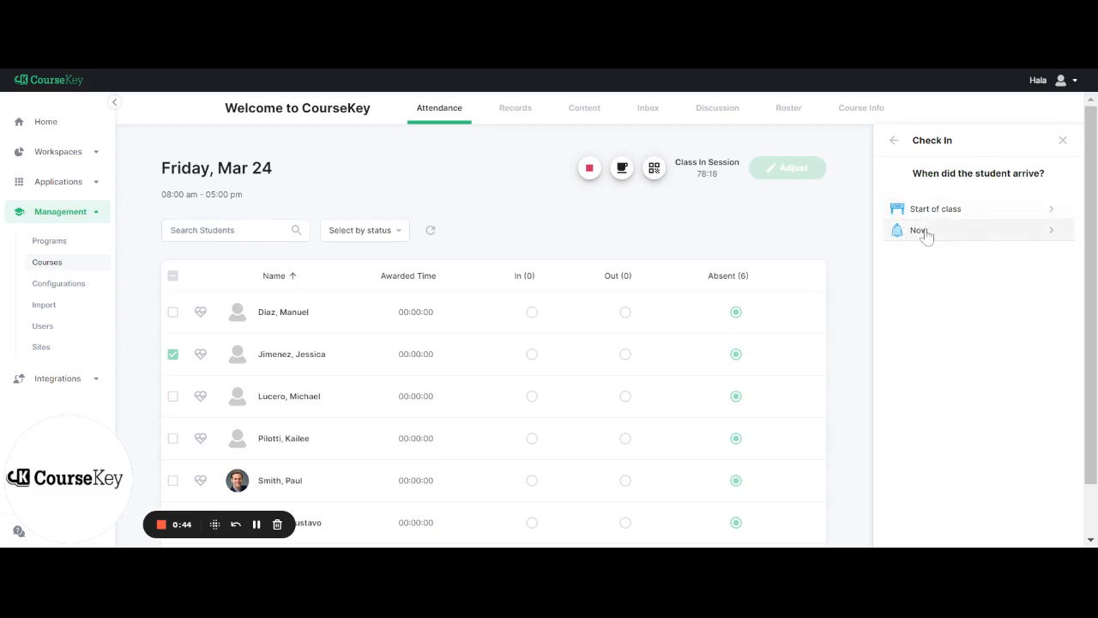
pyautogui.moveTo(937, 239)
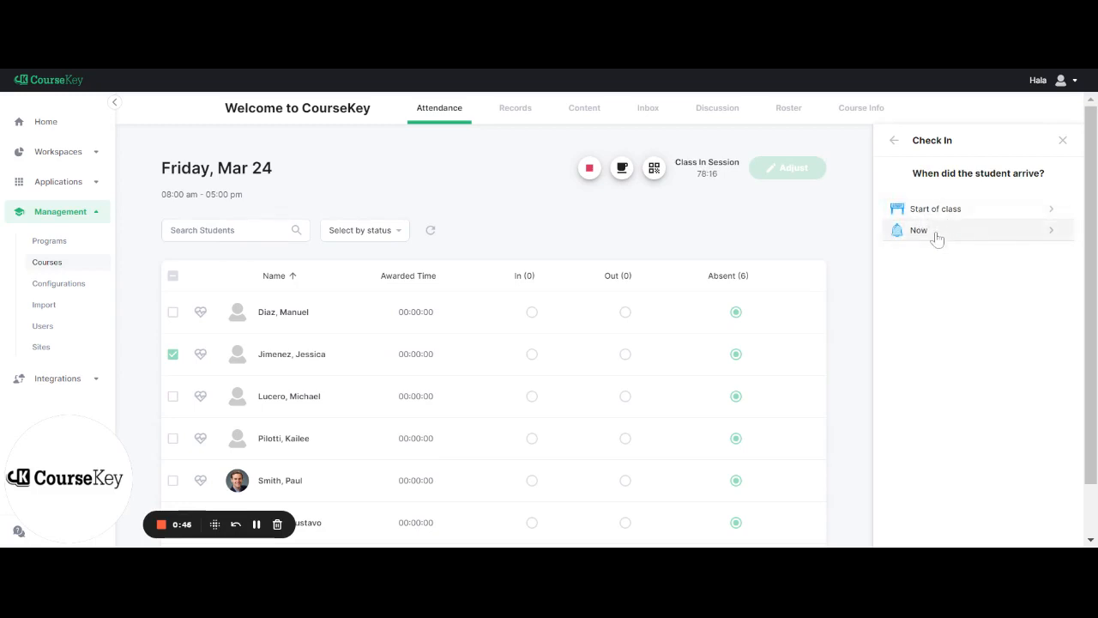
pyautogui.click(919, 229)
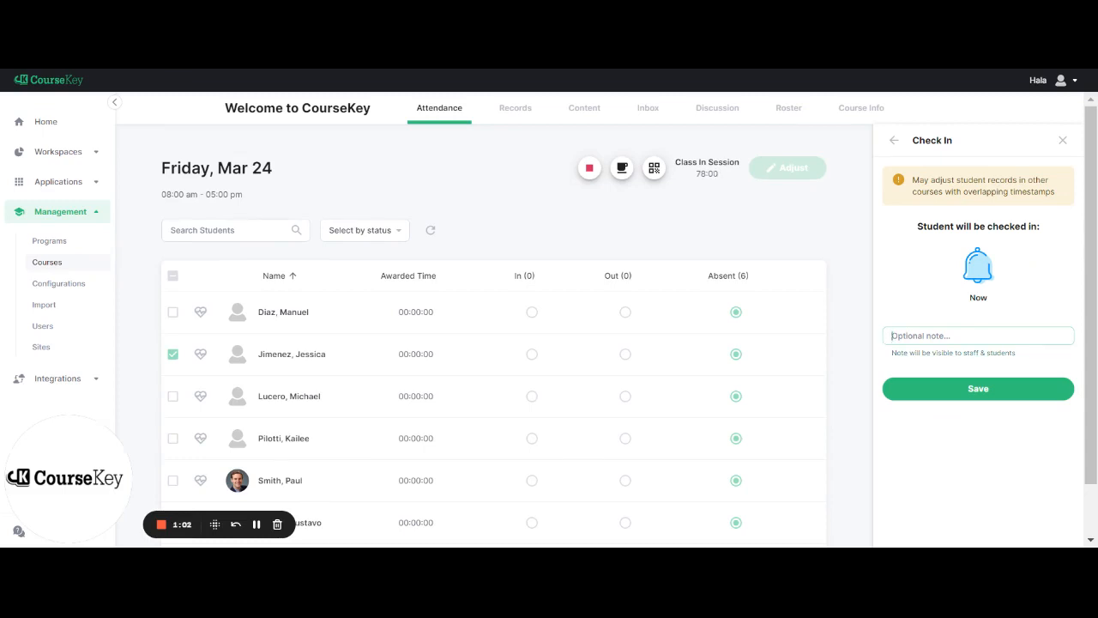
# Save the check-in with the note 'This student forgot her cell phone at home.'
pyautogui.write('This student forgot her')
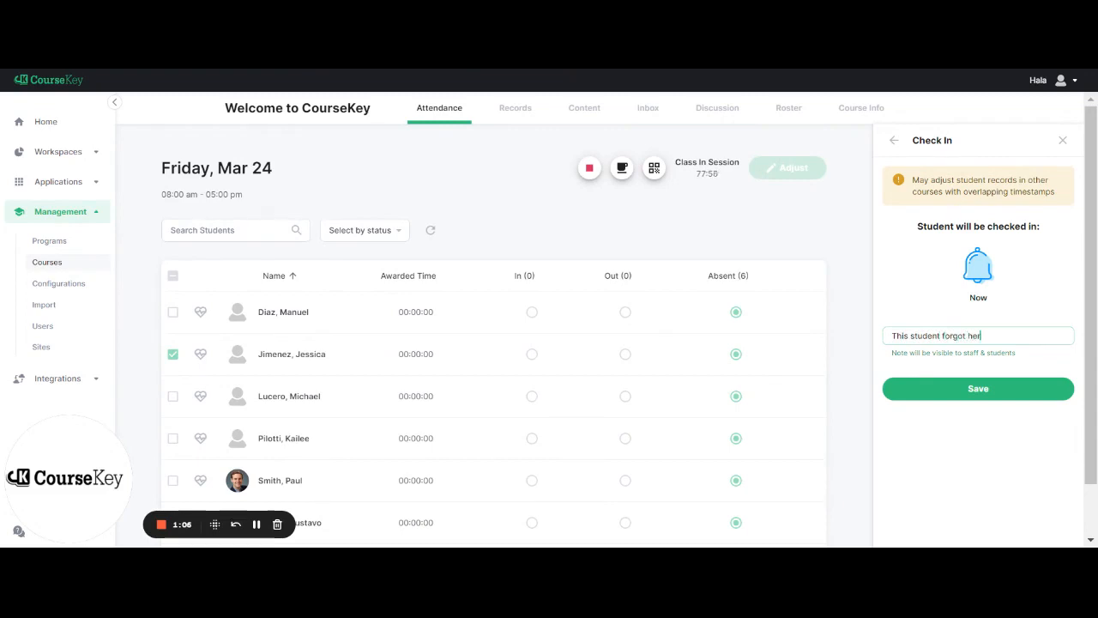
pyautogui.write('cell phone at home.')
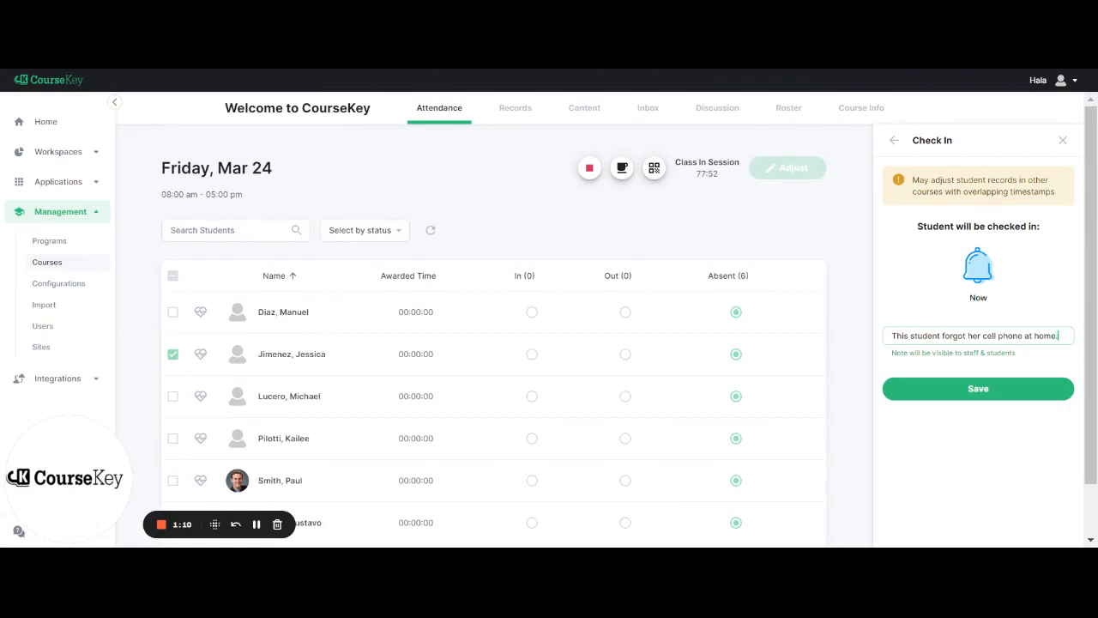
pyautogui.click(978, 388)
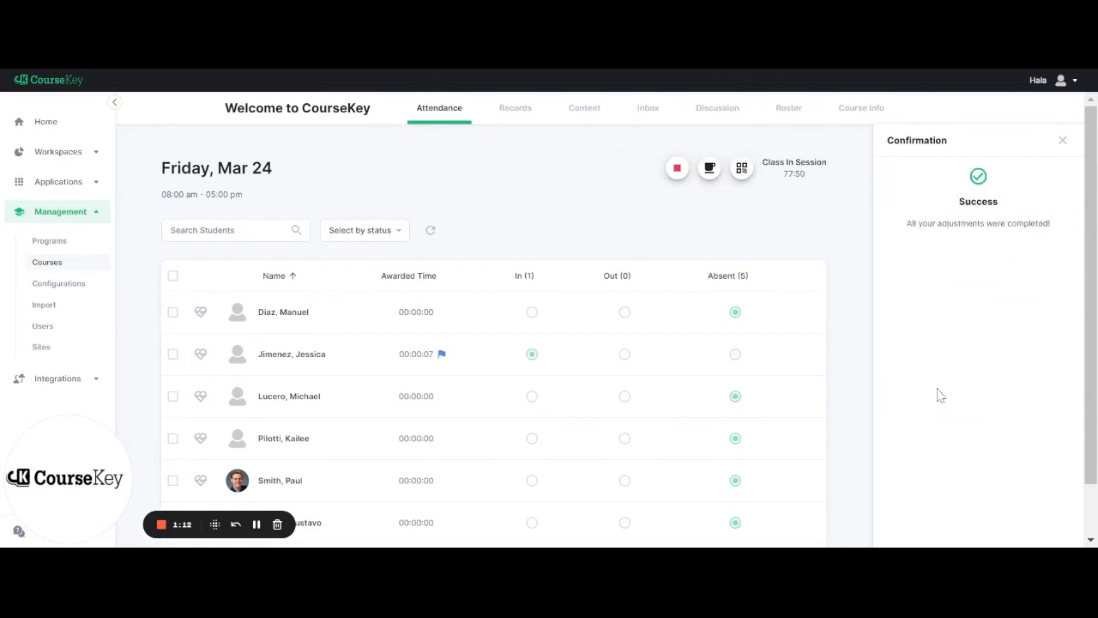
pyautogui.moveTo(954, 199)
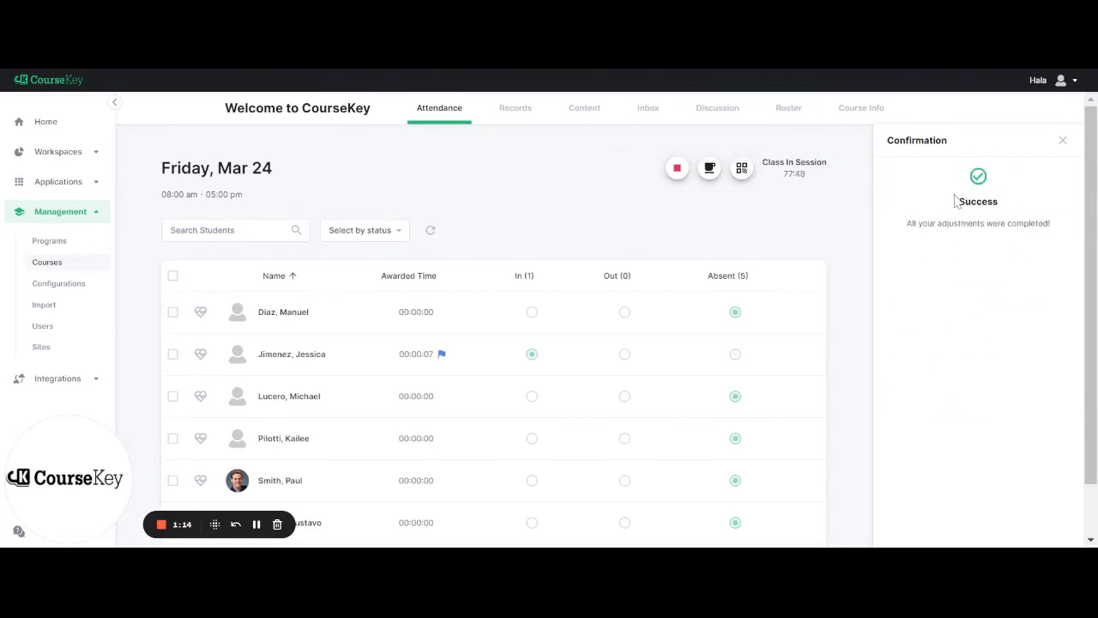
# Dismiss the success confirmation to return to the roster showing Jessica as In (1)
pyautogui.click(1064, 140)
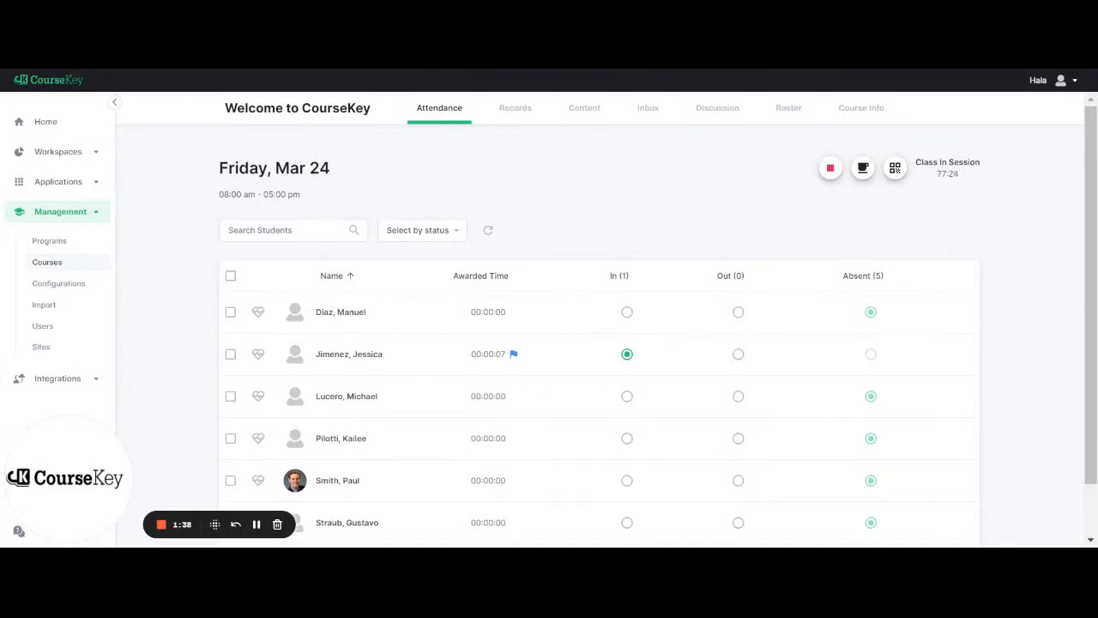
pyautogui.moveTo(256, 525)
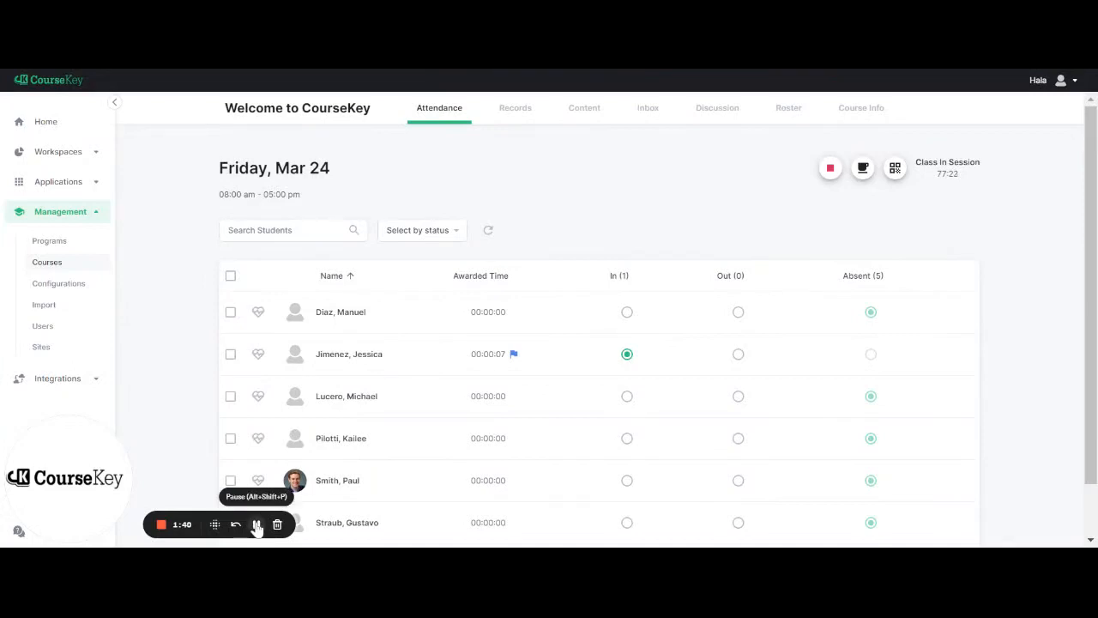